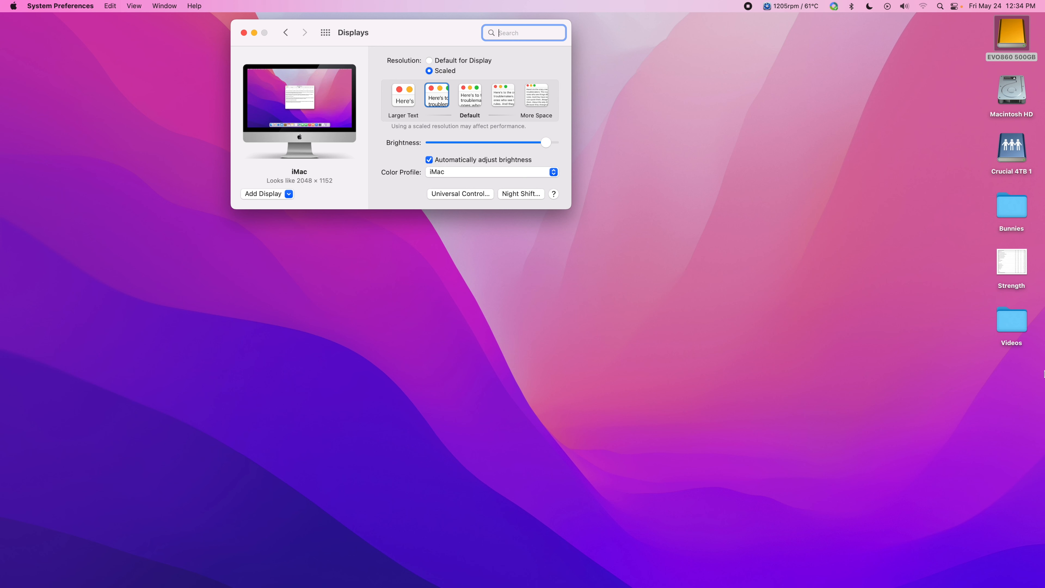
{"action": "mouse_move", "coordinate": [476, 356]}
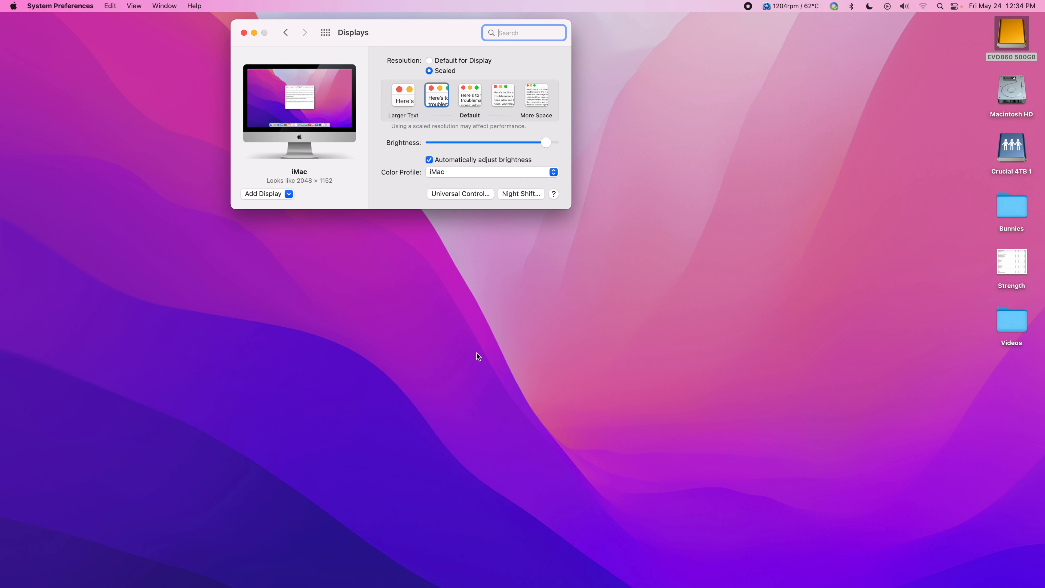